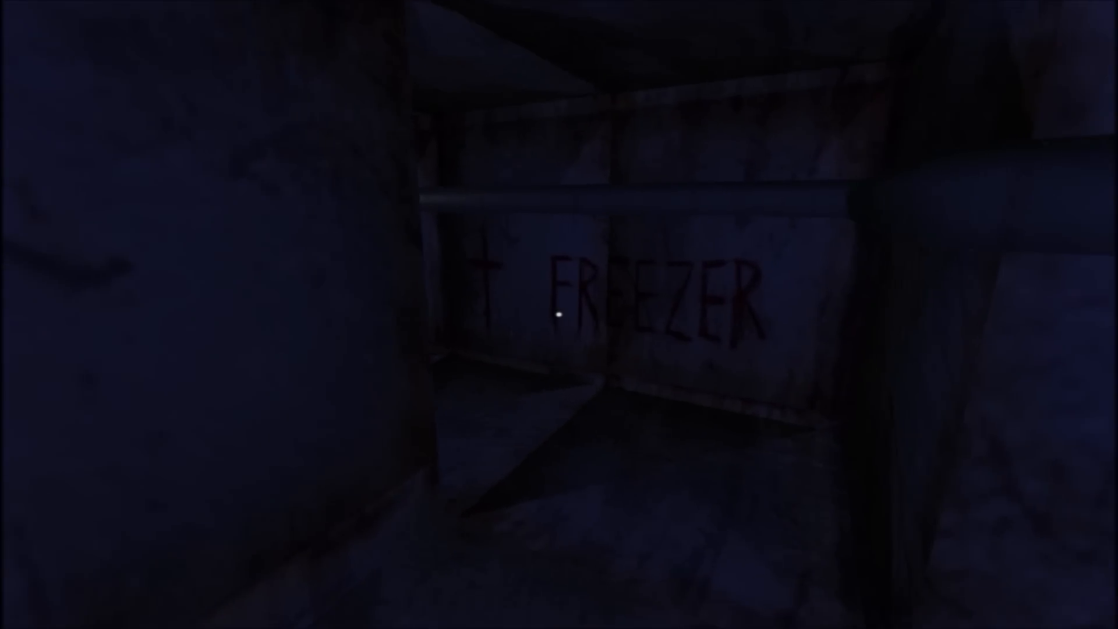
{"action": "mouse_move", "coordinate": [557, 313]}
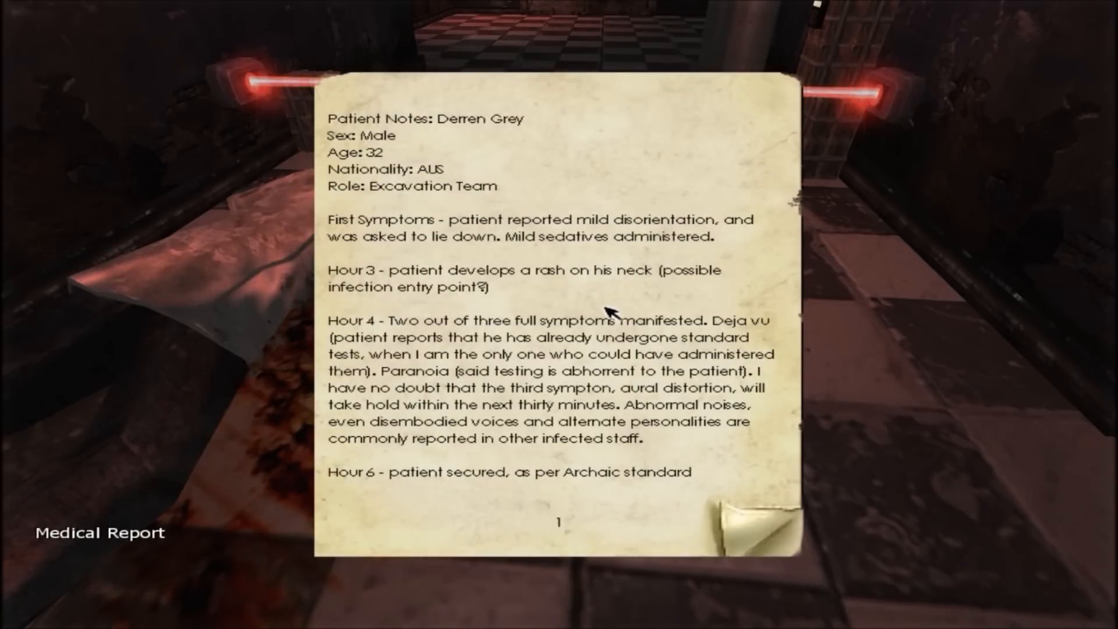
{"action": "mouse_move", "coordinate": [706, 405]}
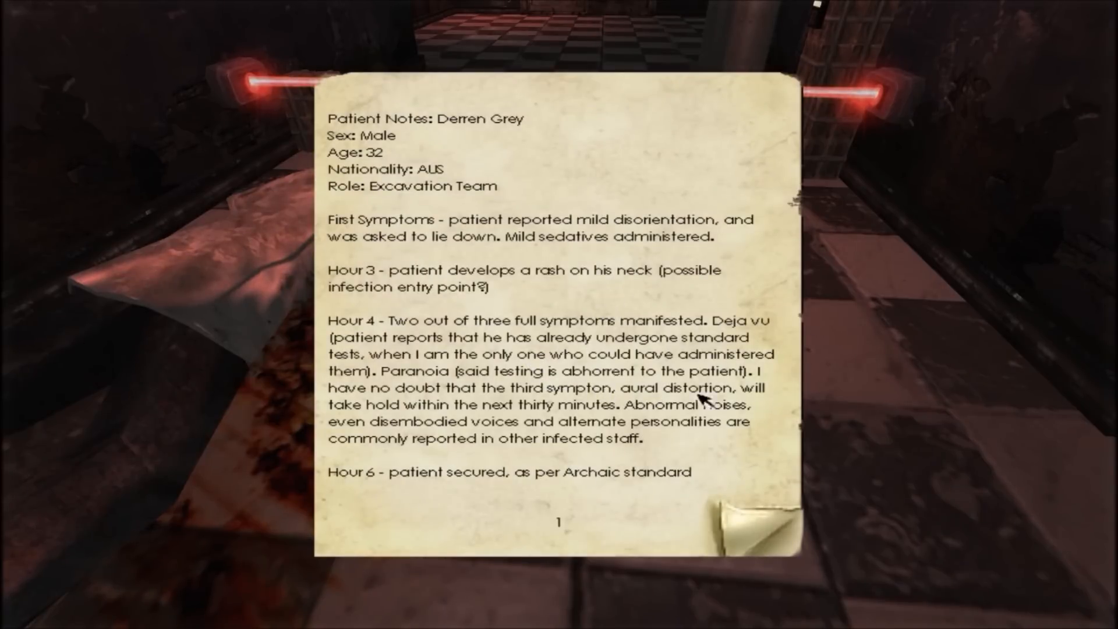
{"action": "mouse_move", "coordinate": [753, 345]}
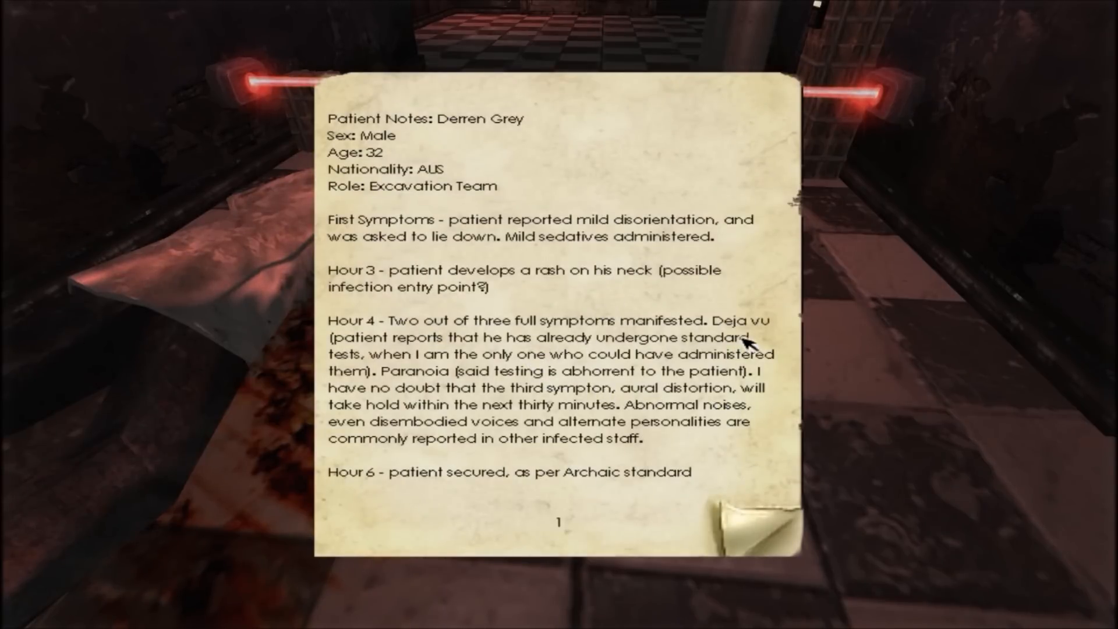
{"action": "mouse_move", "coordinate": [660, 496]}
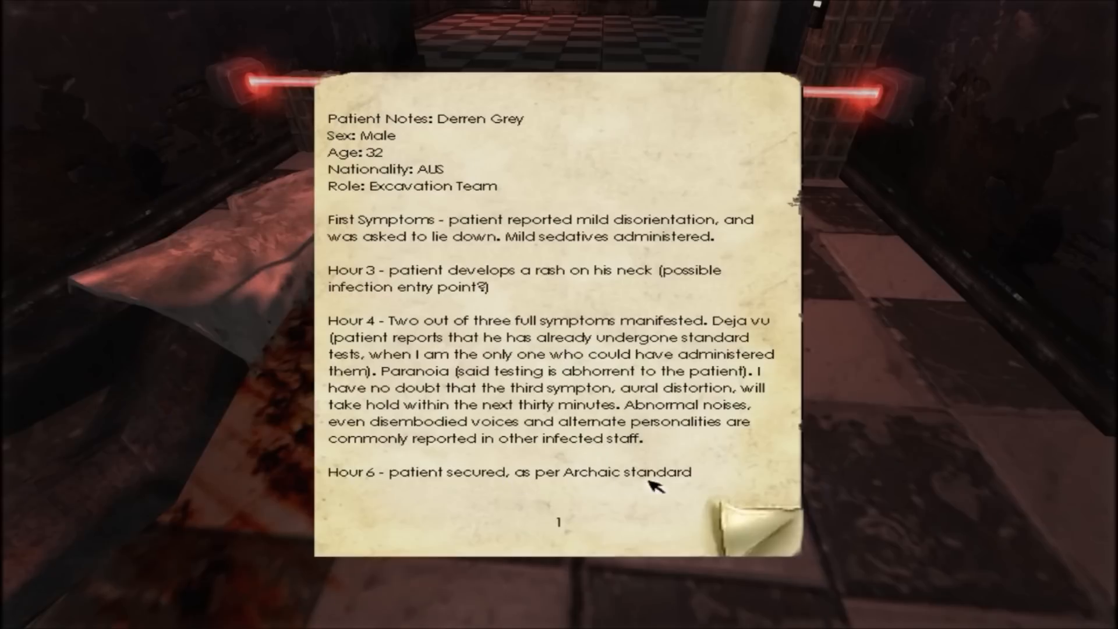
Turn the medical report to its second page describing the insulin-overdose death.
{"action": "left_click", "coordinate": [743, 531]}
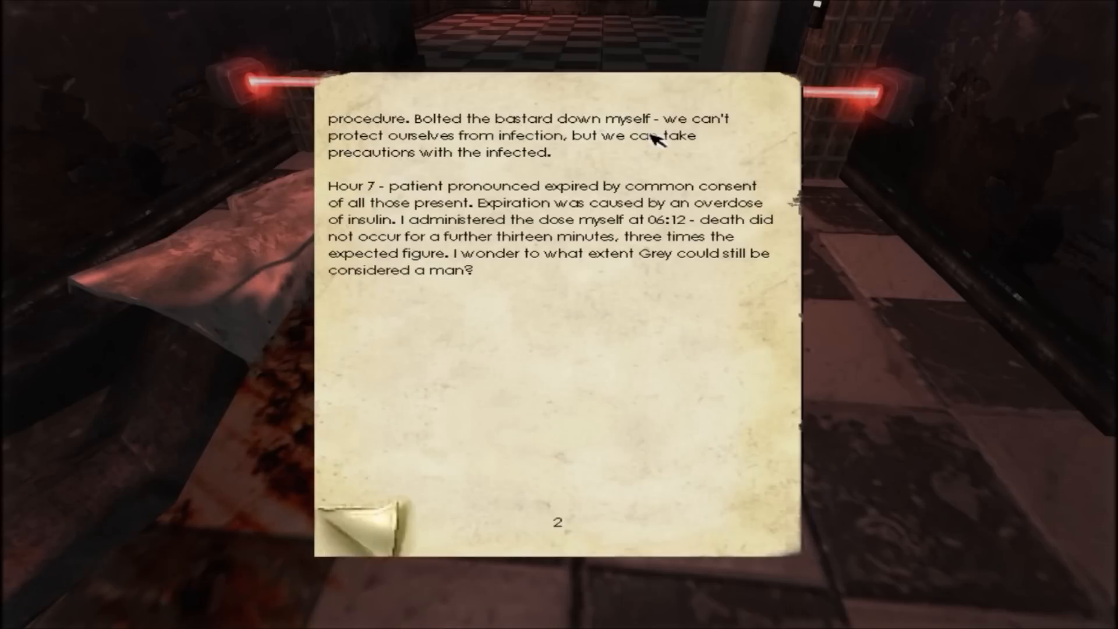
{"action": "mouse_move", "coordinate": [466, 146]}
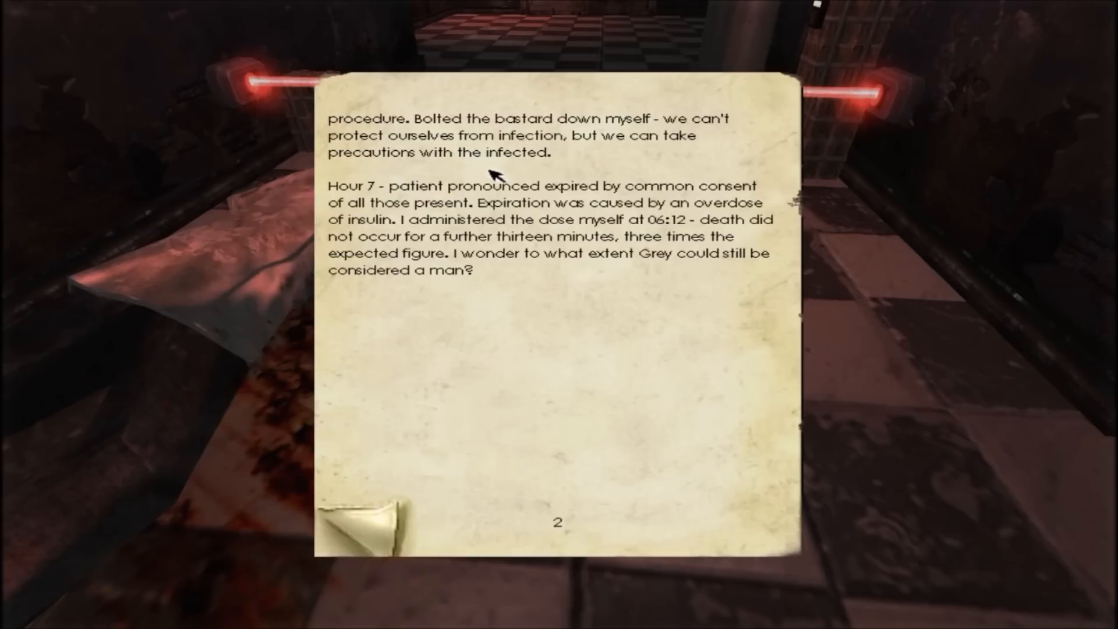
{"action": "mouse_move", "coordinate": [734, 284]}
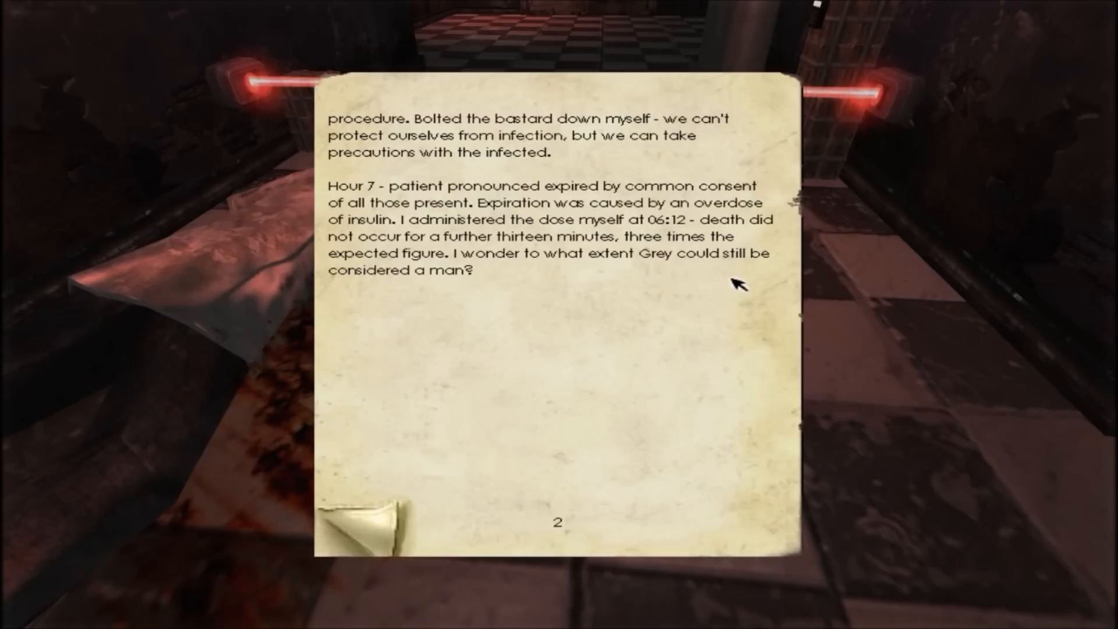
{"action": "mouse_move", "coordinate": [550, 328]}
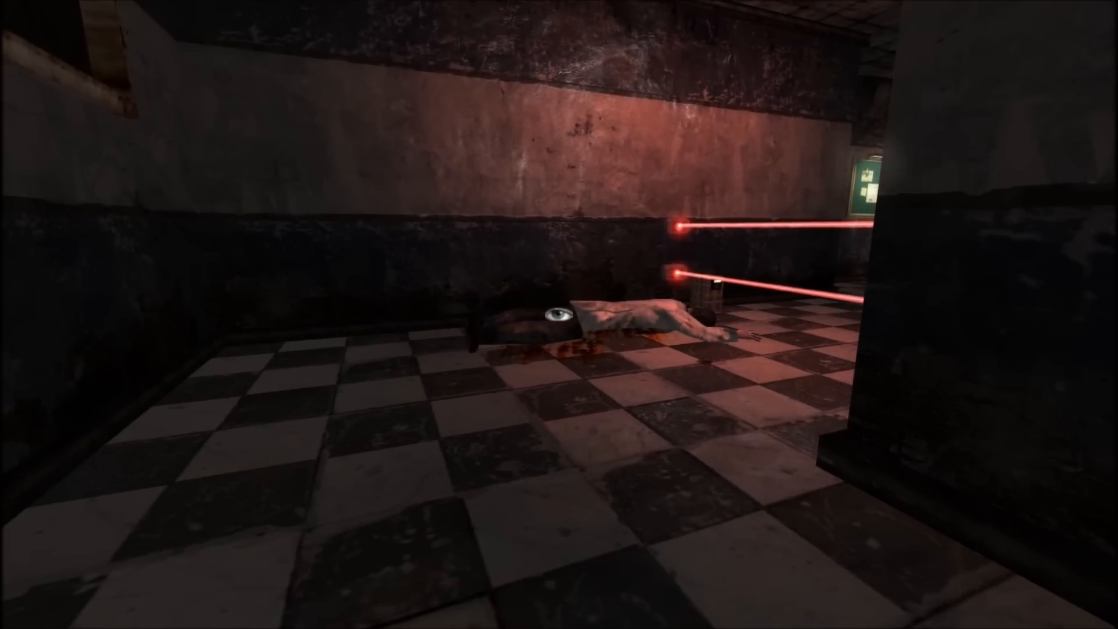
Put the report away and move on past the body toward the barrel room.
{"action": "key", "text": "Escape"}
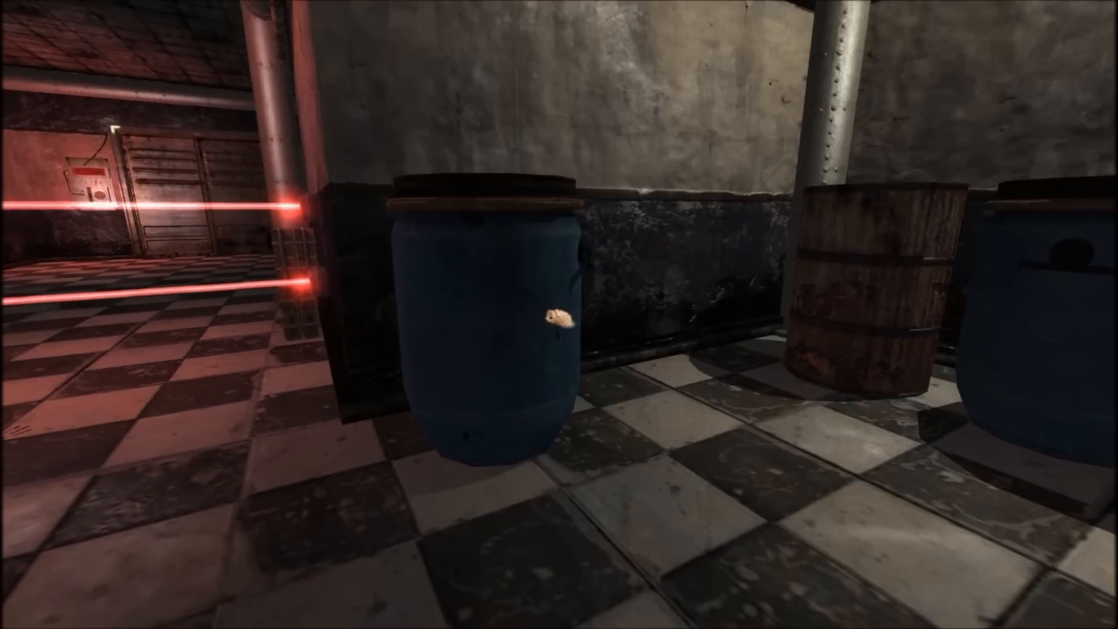
{"action": "mouse_move", "coordinate": [559, 315]}
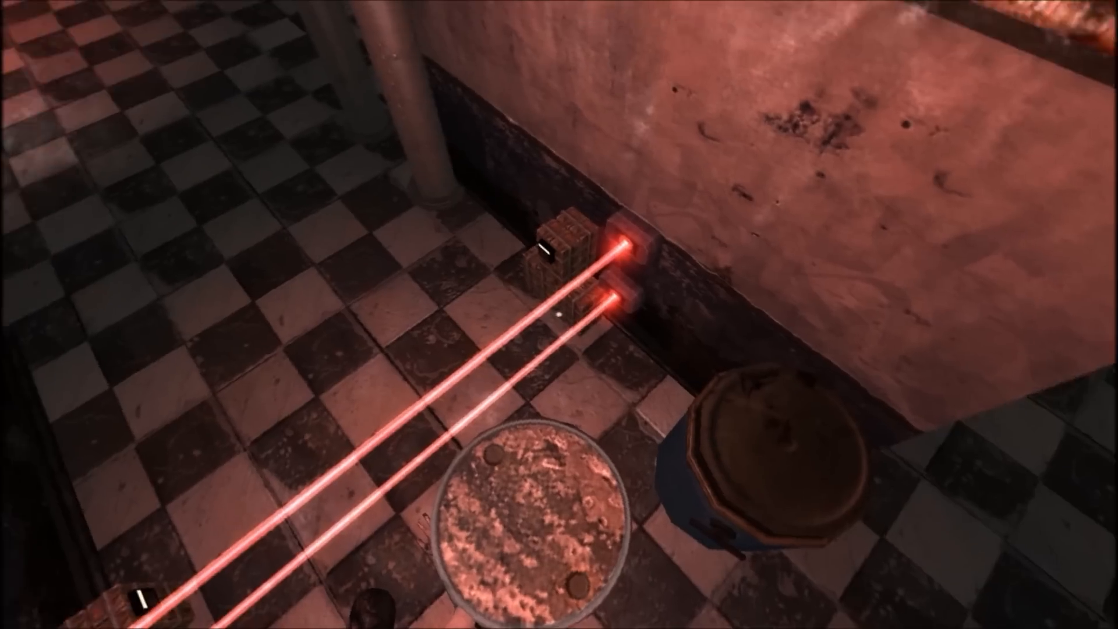
{"action": "mouse_move", "coordinate": [556, 315]}
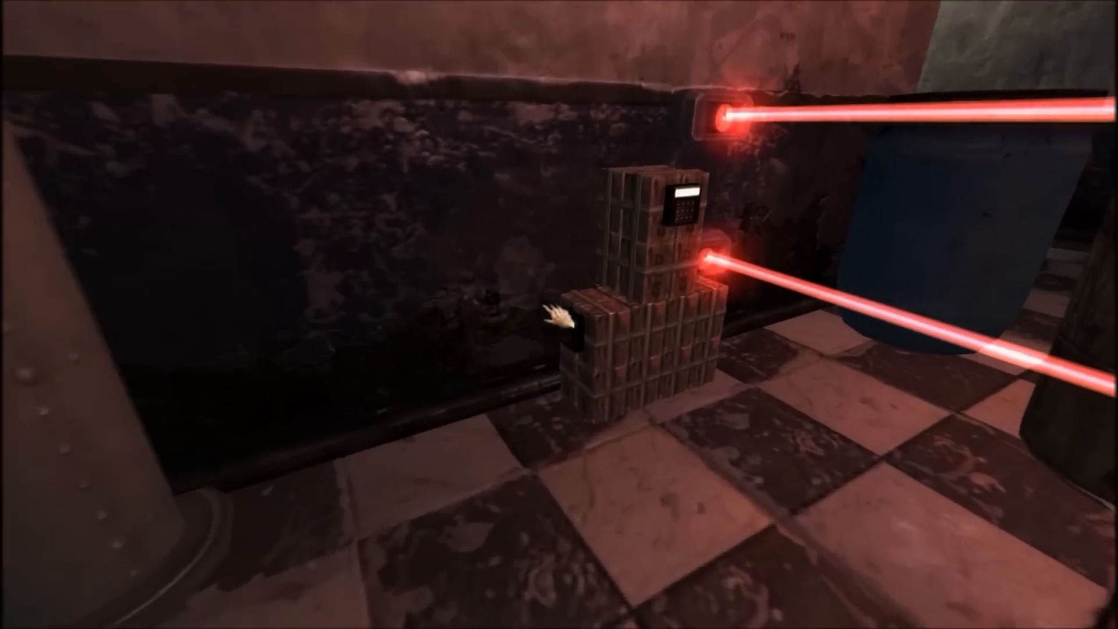
{"action": "mouse_move", "coordinate": [559, 314]}
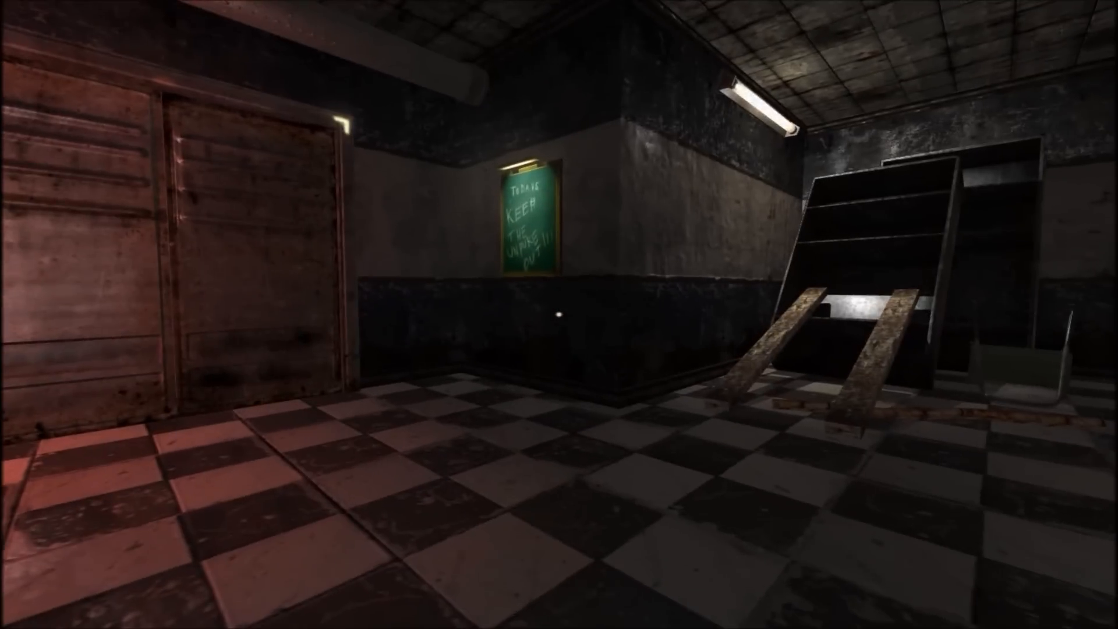
Drag the planks and debris aside to clear the staircase.
{"action": "scroll", "scroll_direction": "left", "scroll_amount": 3}
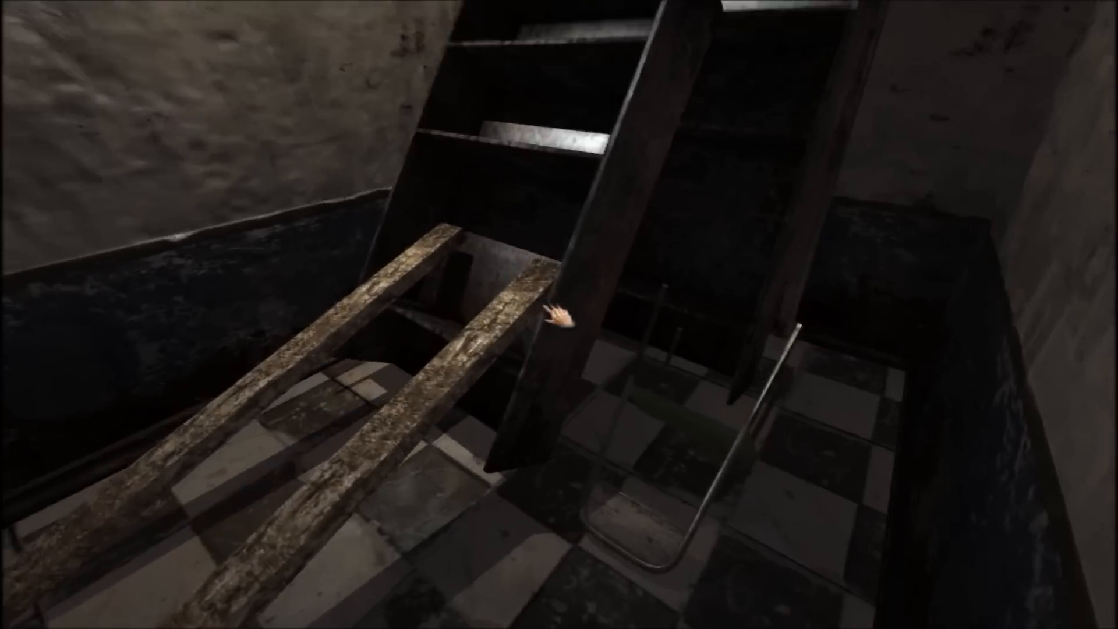
{"action": "mouse_move", "coordinate": [559, 315]}
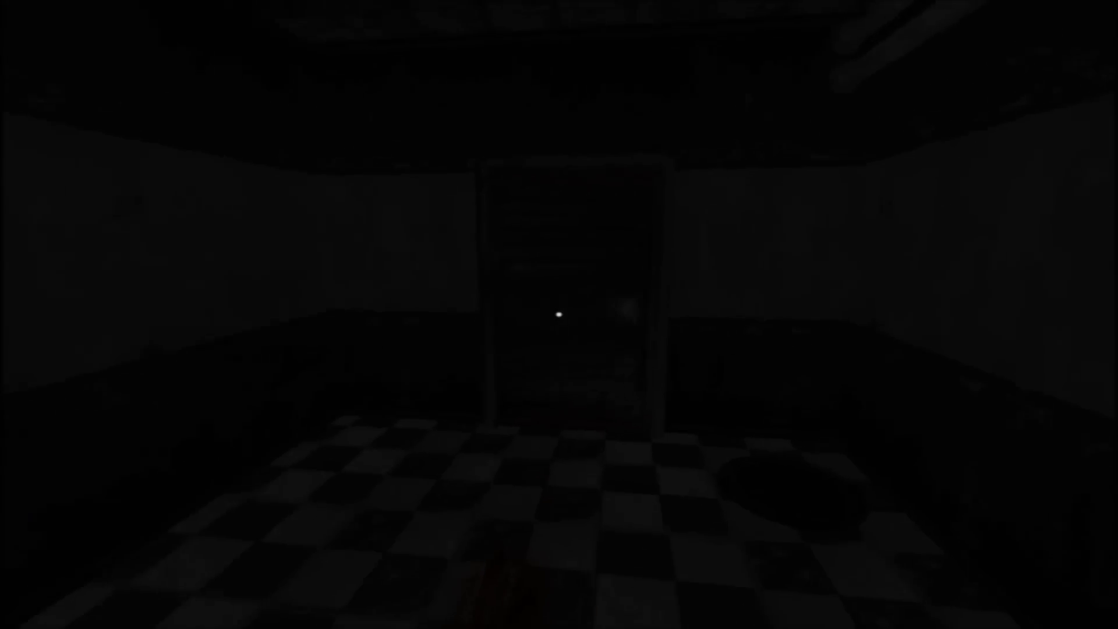
{"action": "mouse_move", "coordinate": [557, 314]}
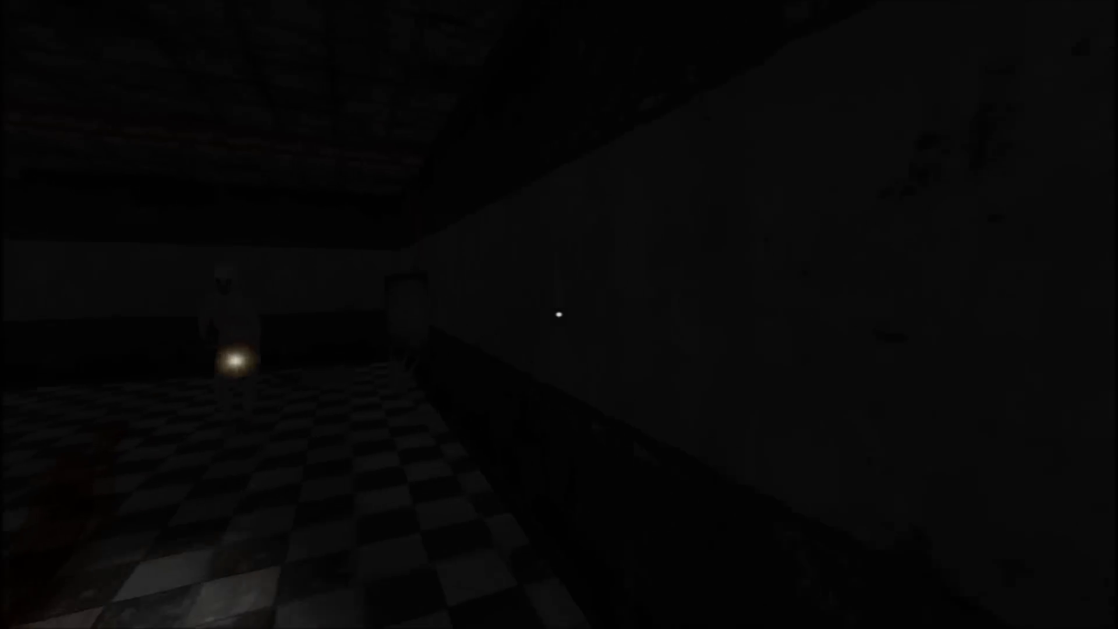